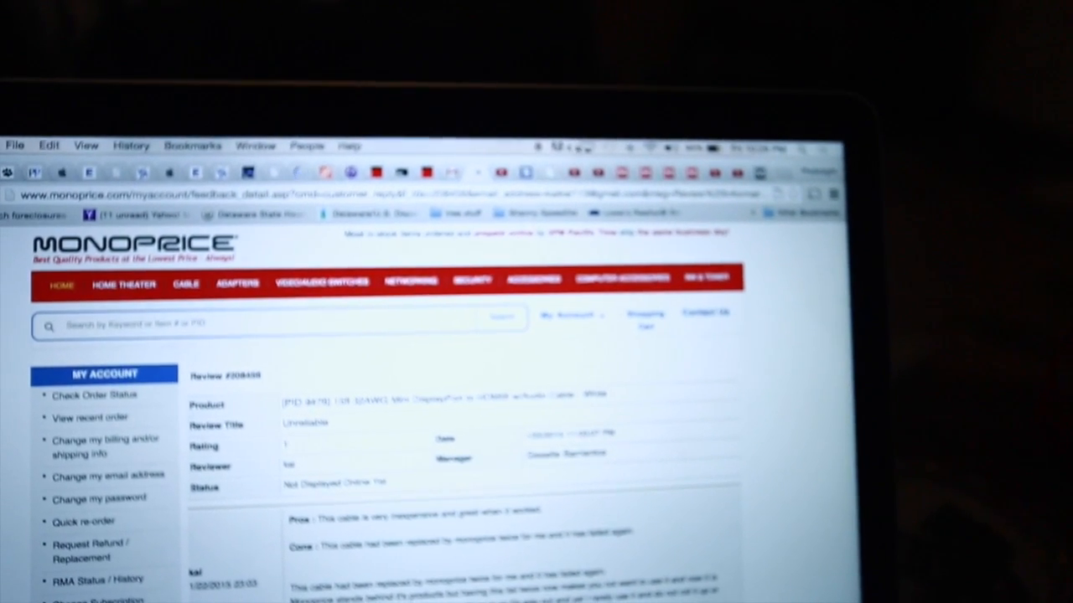
# - Show the mirroring menu listing the built-in Retina display and EPSON PJ projector
pyautogui.click(587, 130)
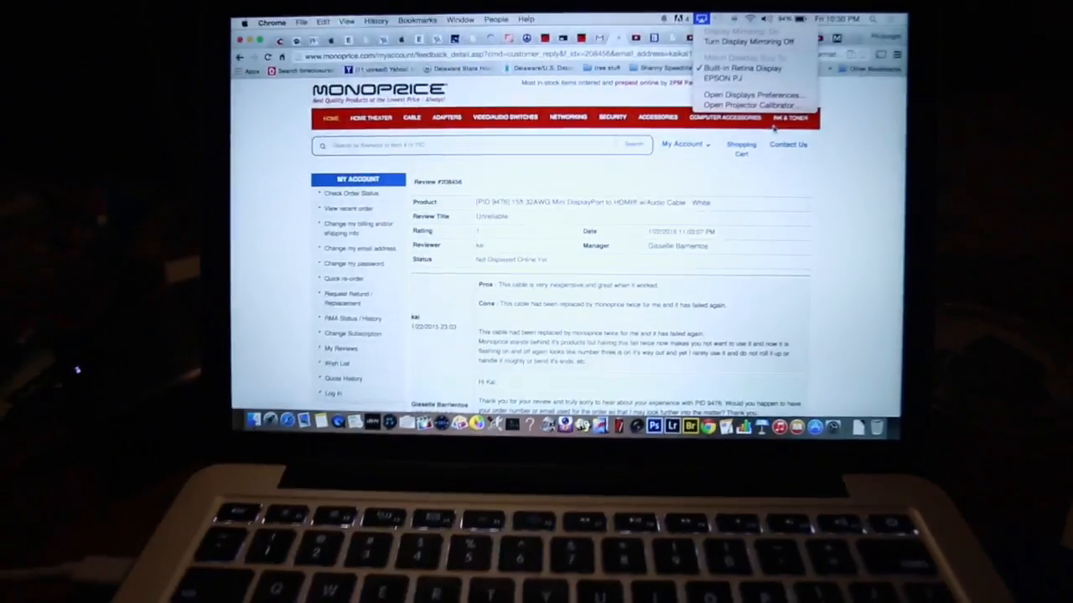
pyautogui.click(738, 77)
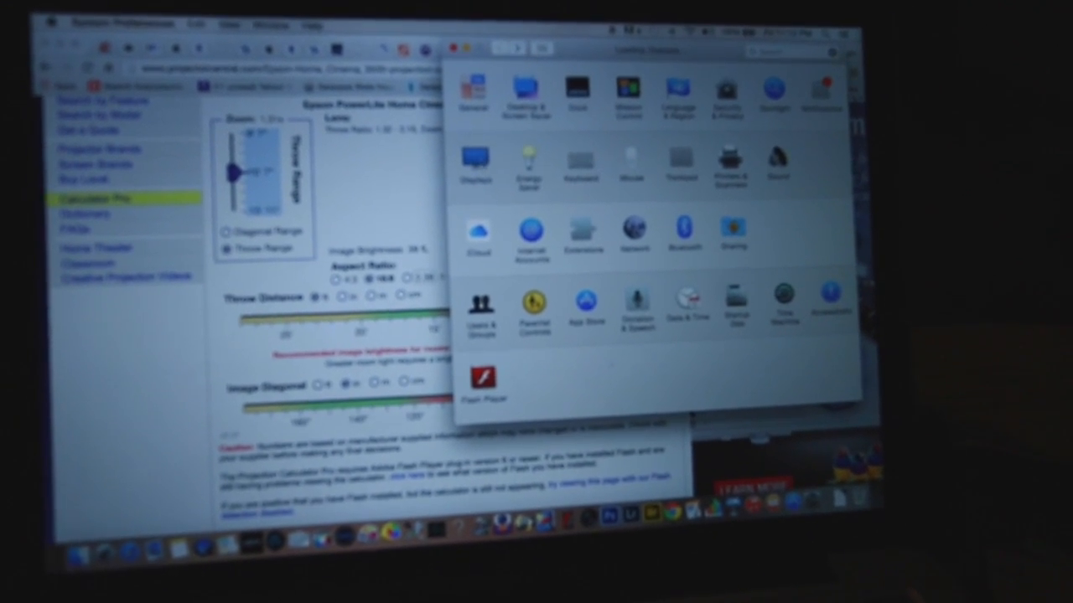
# - View the built-in Retina display's colour profile list, including the EPSON PJ profile
pyautogui.click(475, 163)
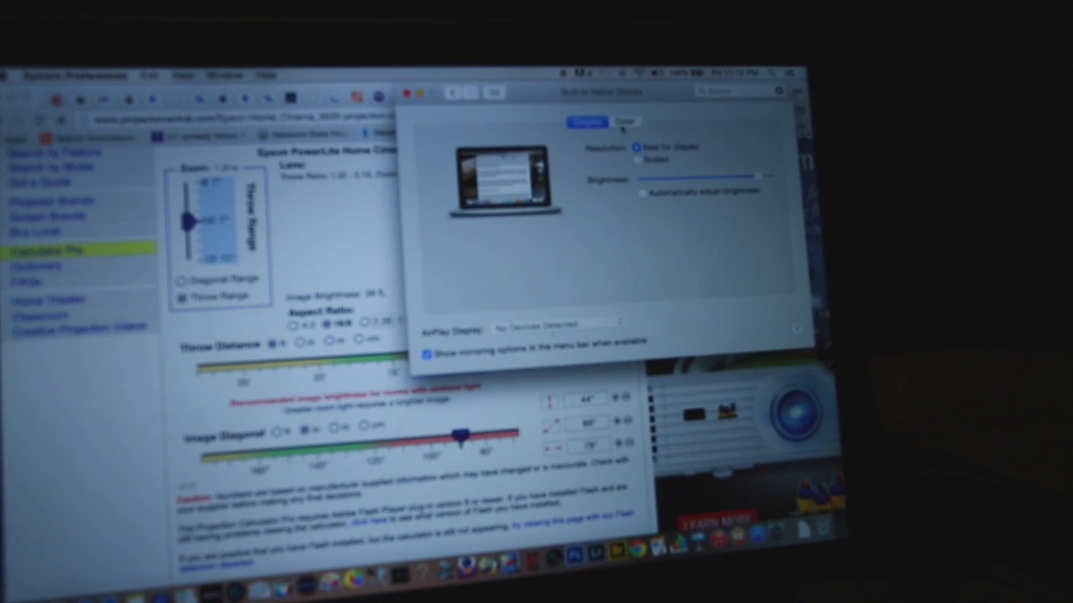
pyautogui.click(624, 121)
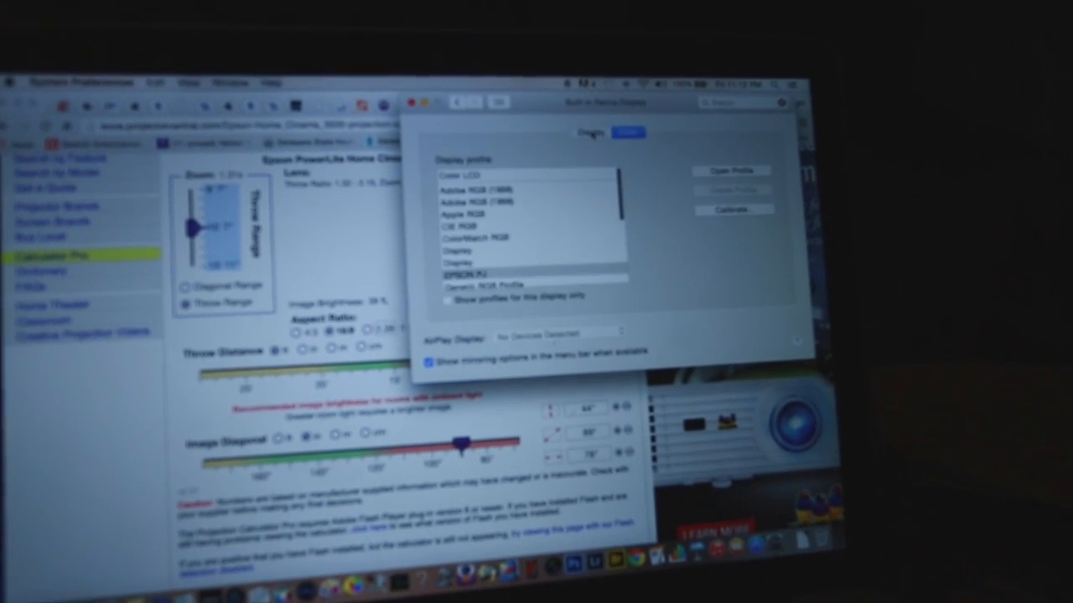